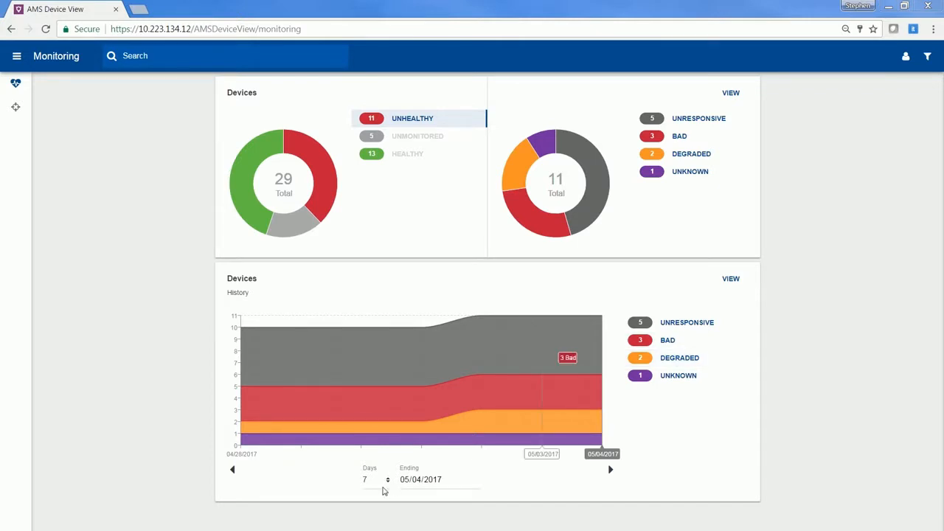
Set the Devices History chart's Days dropdown to 30
left_click(365, 480)
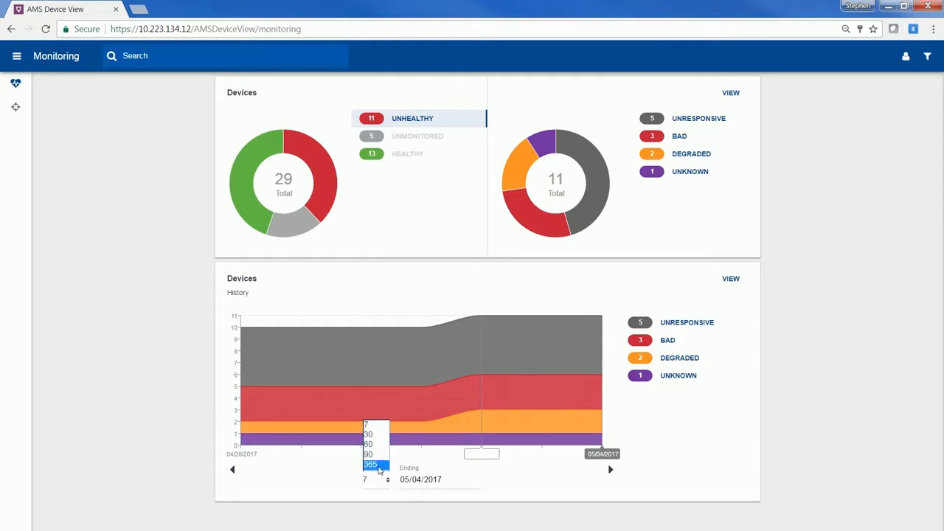
left_click(369, 434)
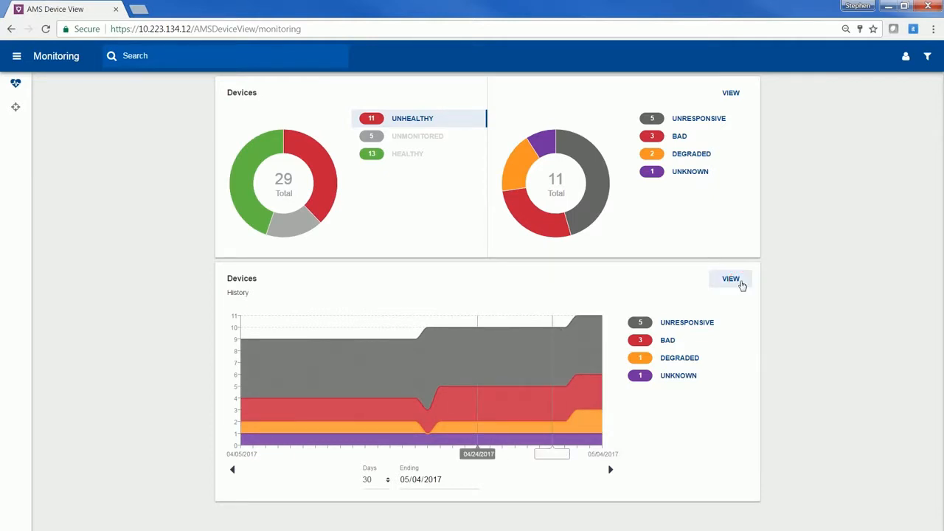
View the 24 April 2017 Devices History list, then go back to the Monitoring dashboard
left_click(732, 279)
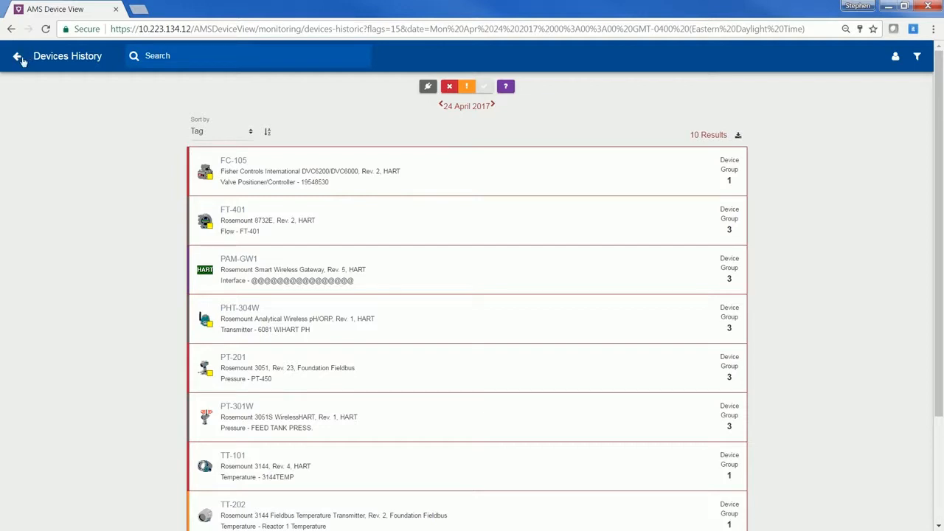
left_click(18, 56)
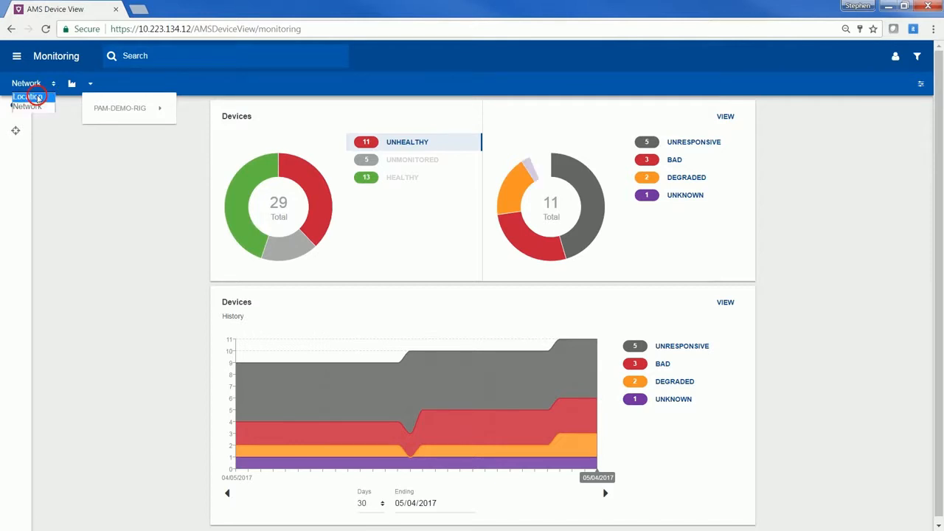
Filter devices to the Water Feed location, clear that filter, and open the attribute filters
left_click(29, 97)
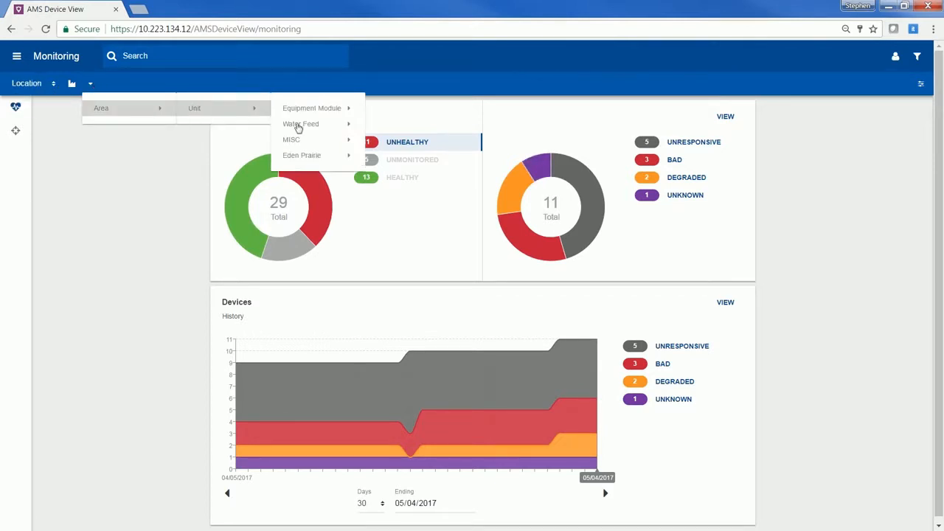
left_click(301, 123)
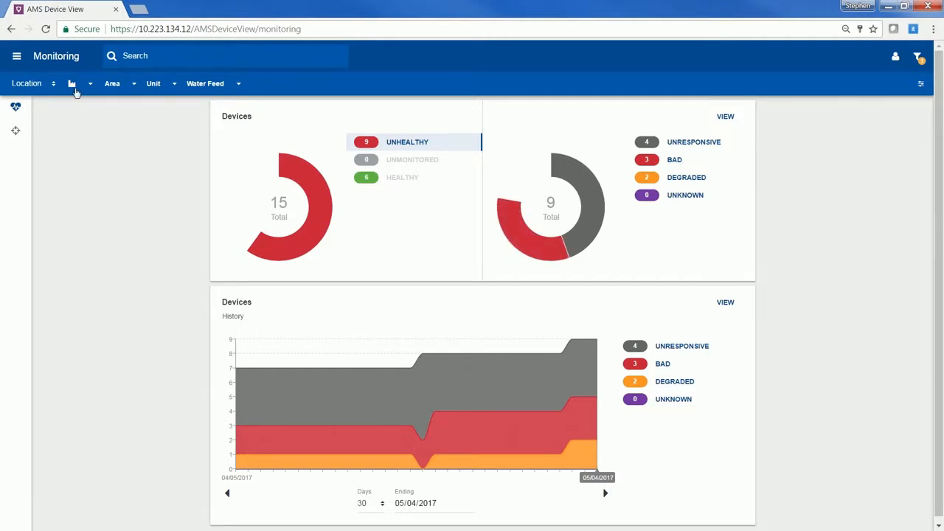
left_click(71, 82)
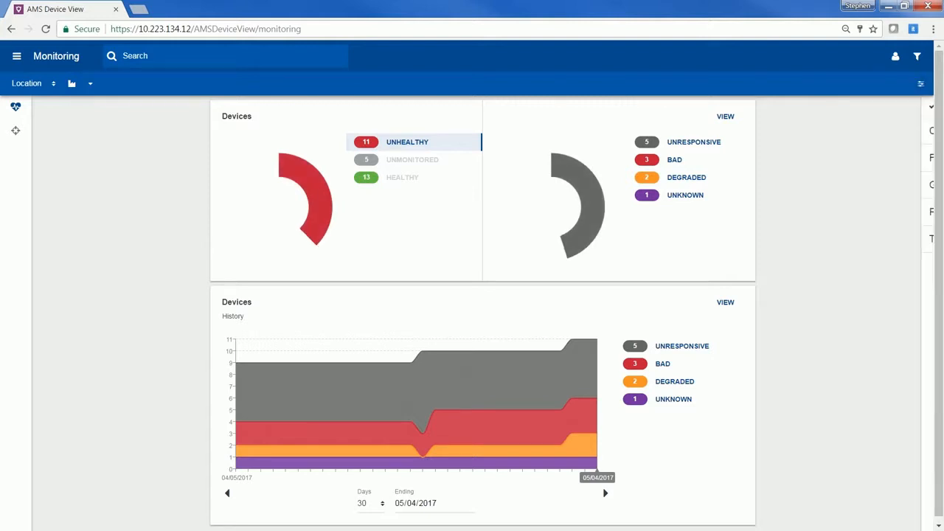
left_click(917, 56)
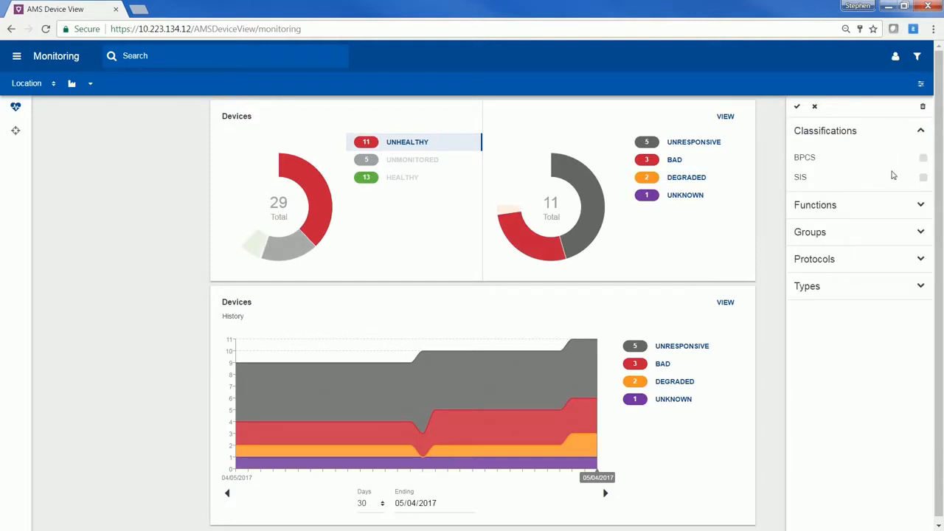
Collapse Classifications and close the attribute filter side panel
left_click(816, 204)
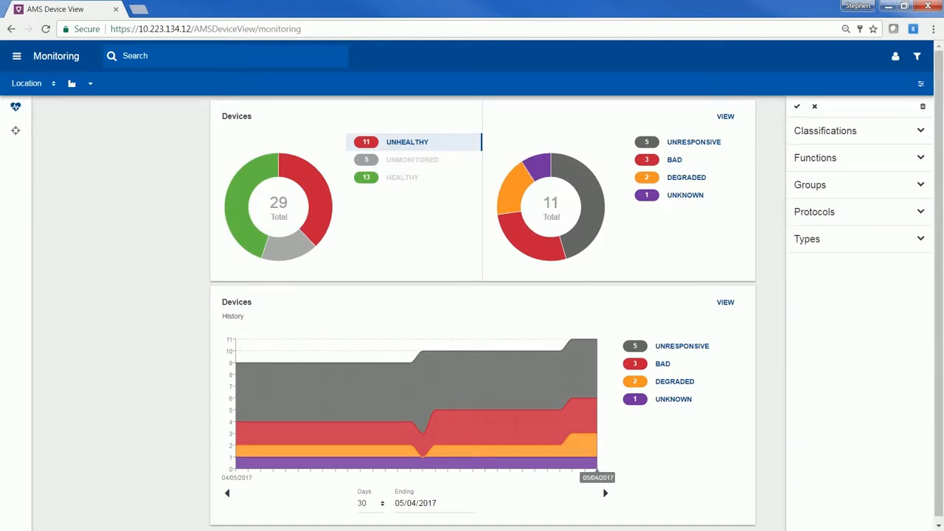
left_click(815, 106)
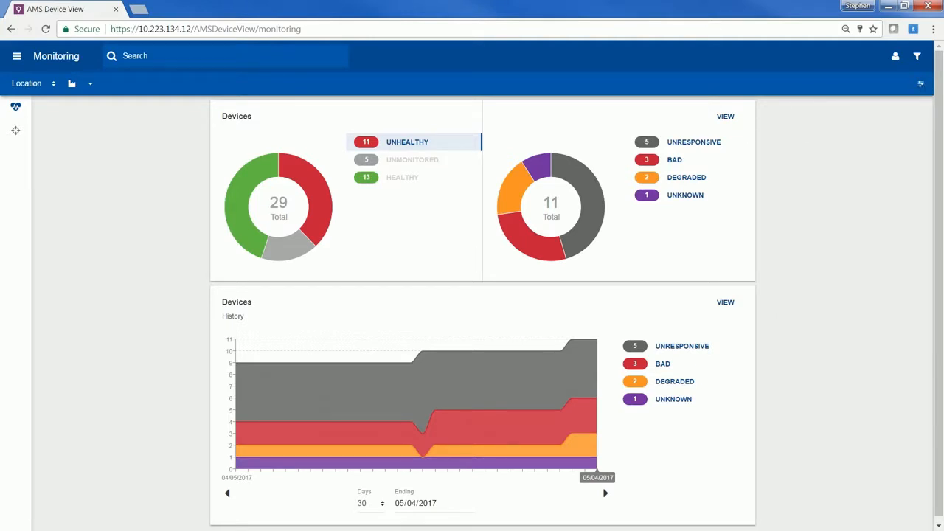
left_click(725, 116)
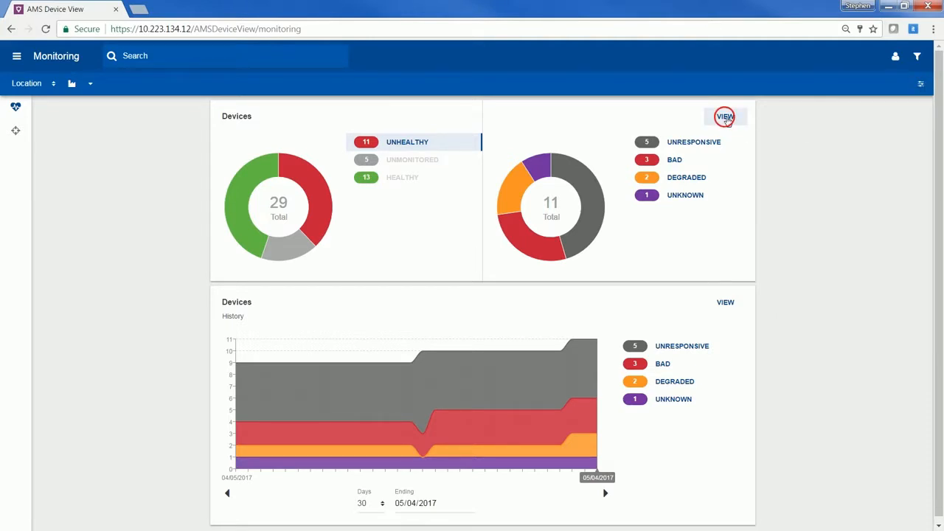
Open the Monitored device list from the health status donut card
left_click(725, 117)
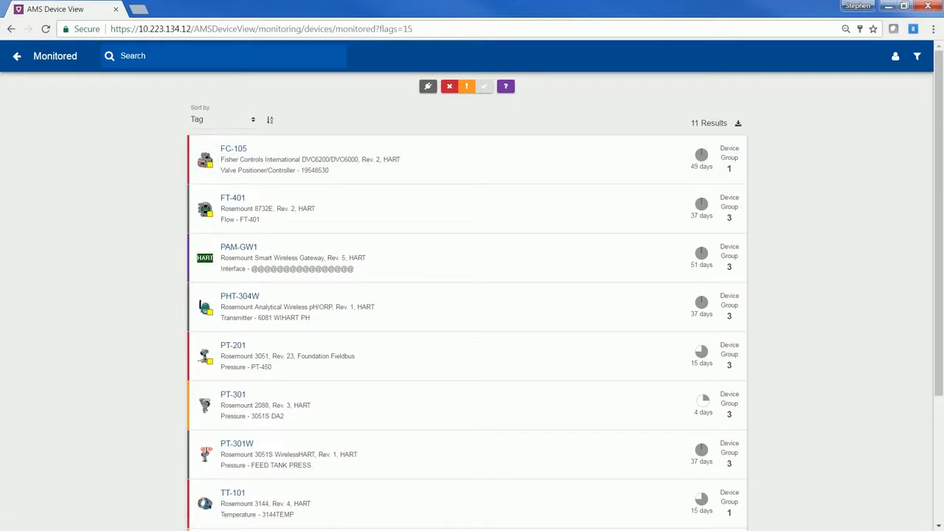
mouse_move(199, 133)
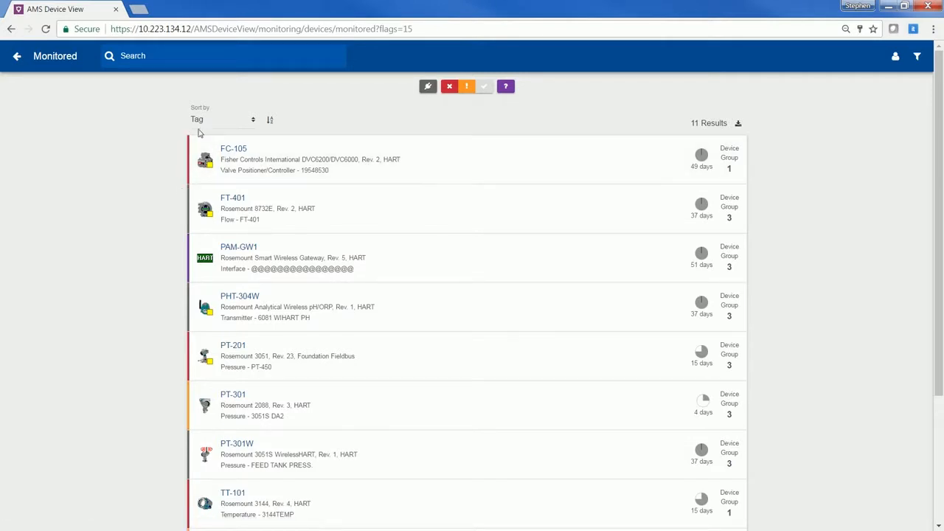
mouse_move(259, 145)
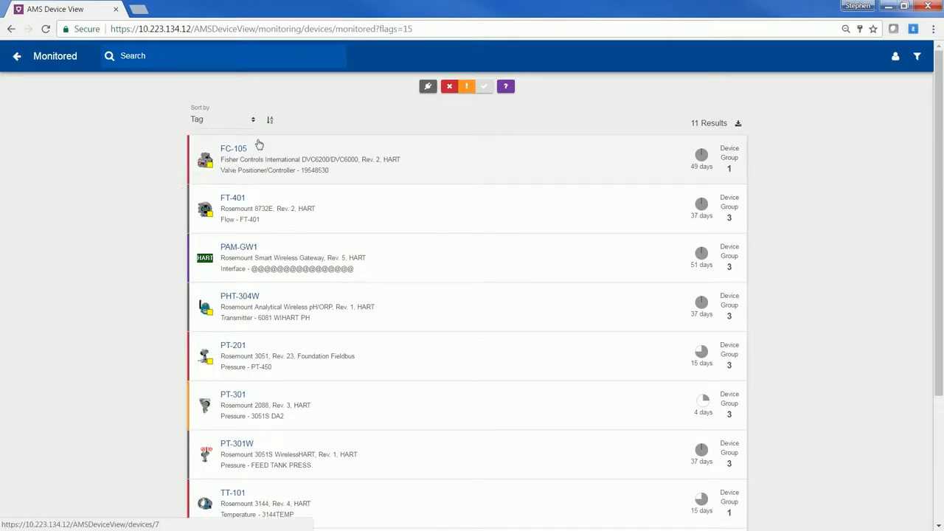
mouse_move(316, 175)
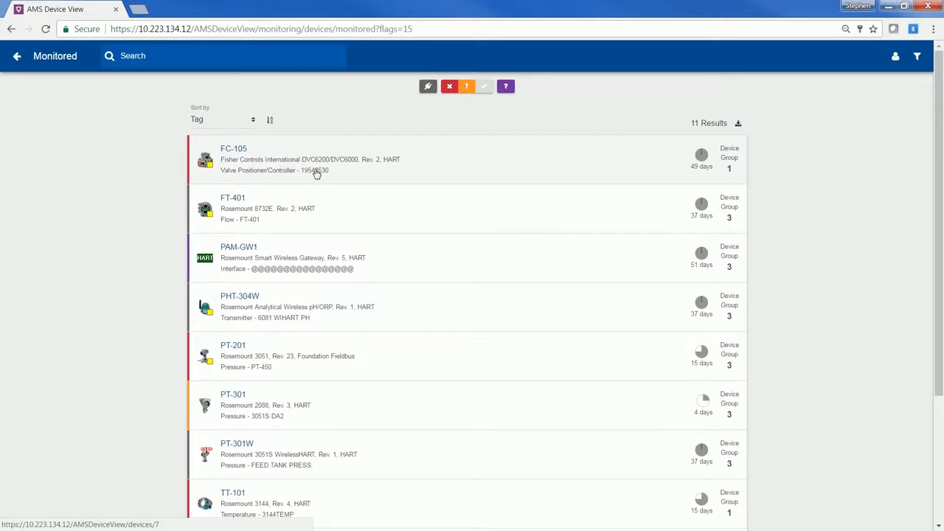
mouse_move(699, 166)
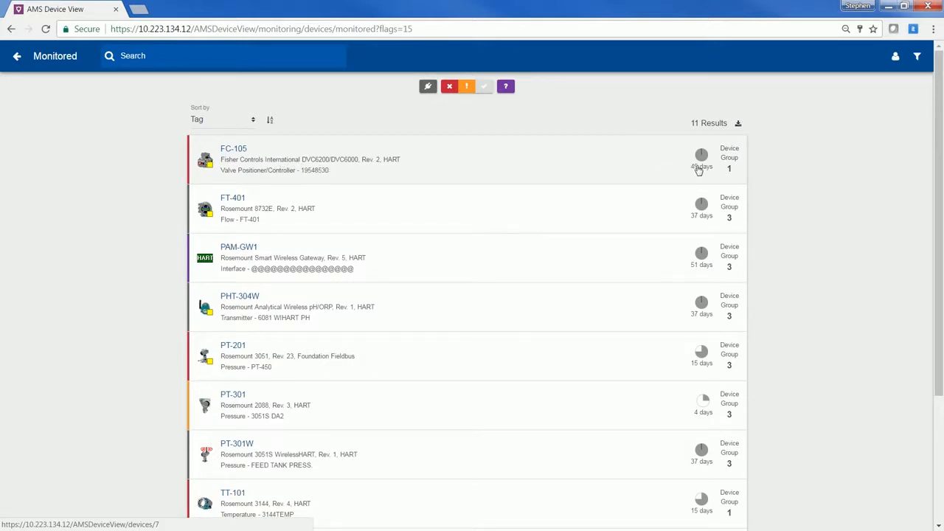
mouse_move(732, 184)
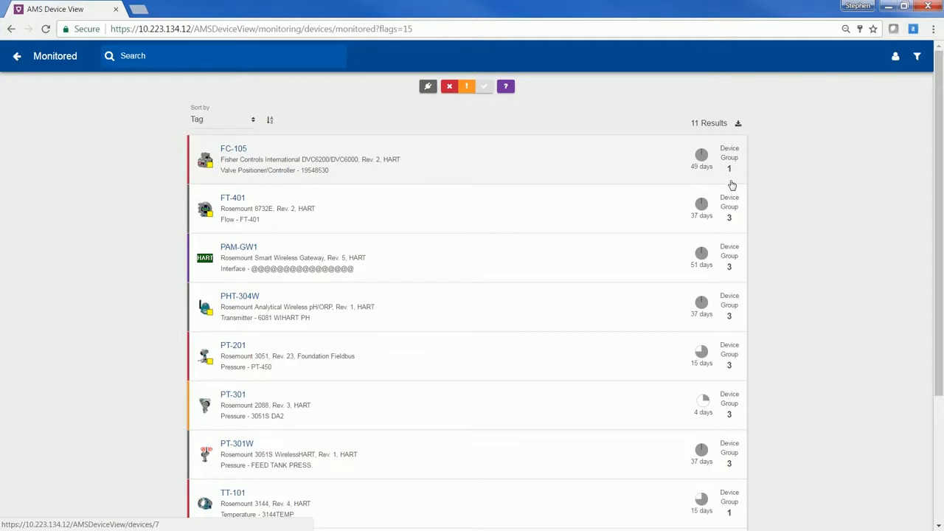
mouse_move(733, 184)
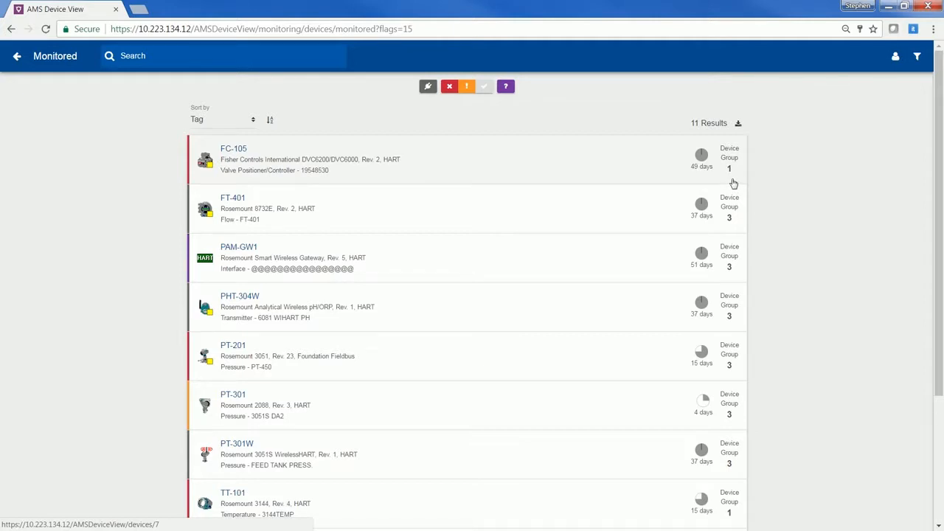
mouse_move(486, 121)
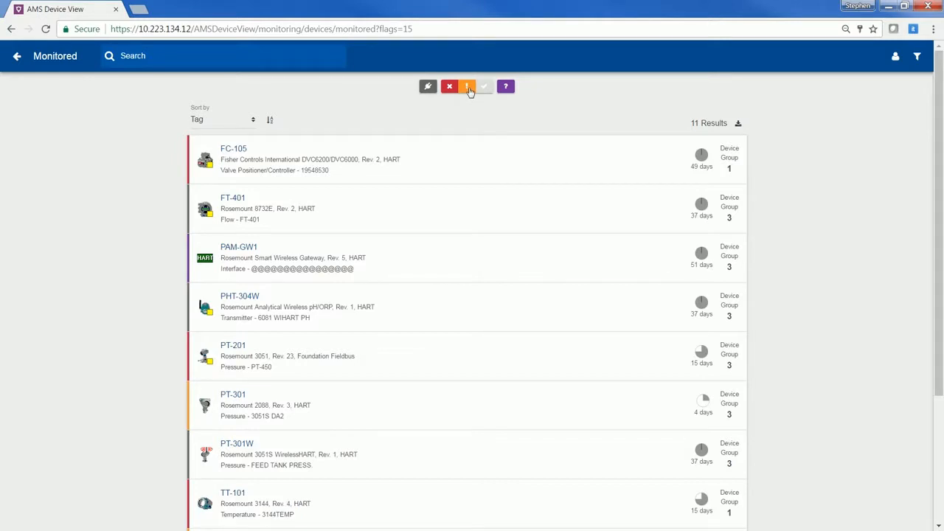
Toggle off the orange Degraded status filter in the monitored device list
left_click(468, 87)
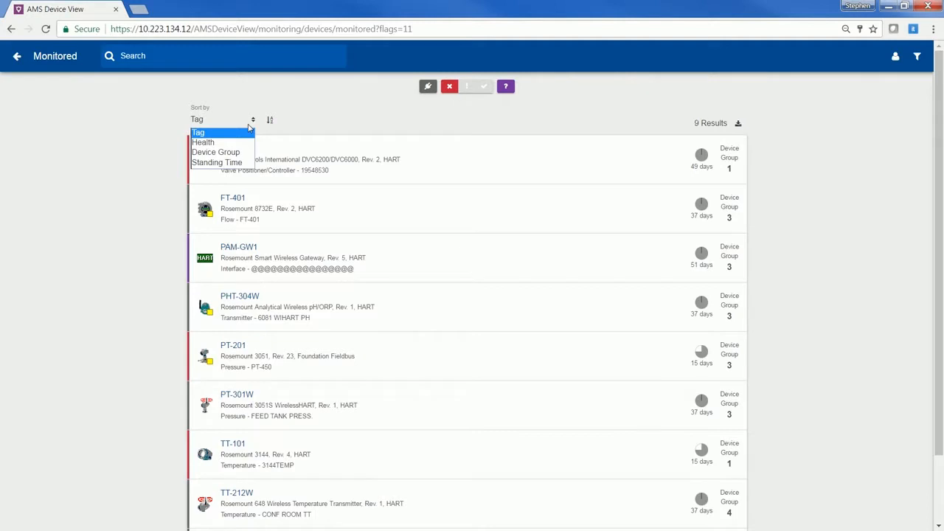
mouse_move(248, 132)
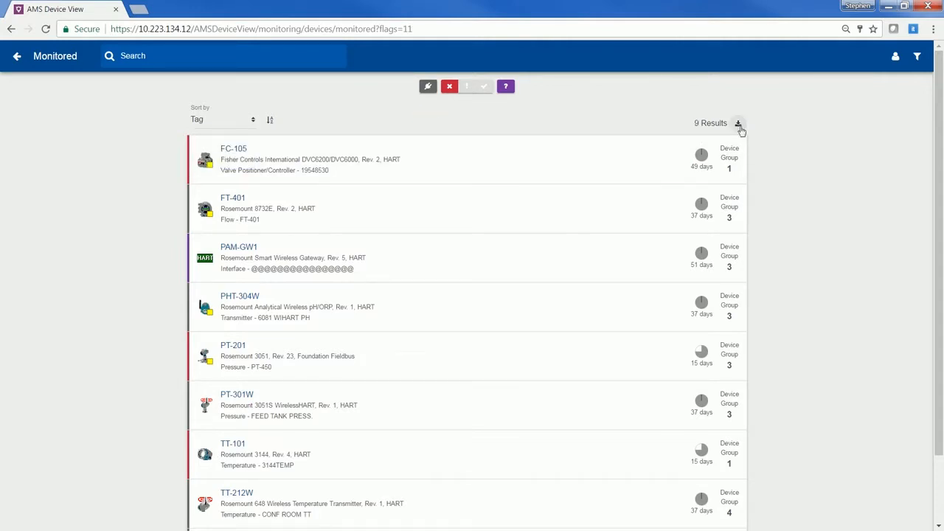
mouse_move(739, 124)
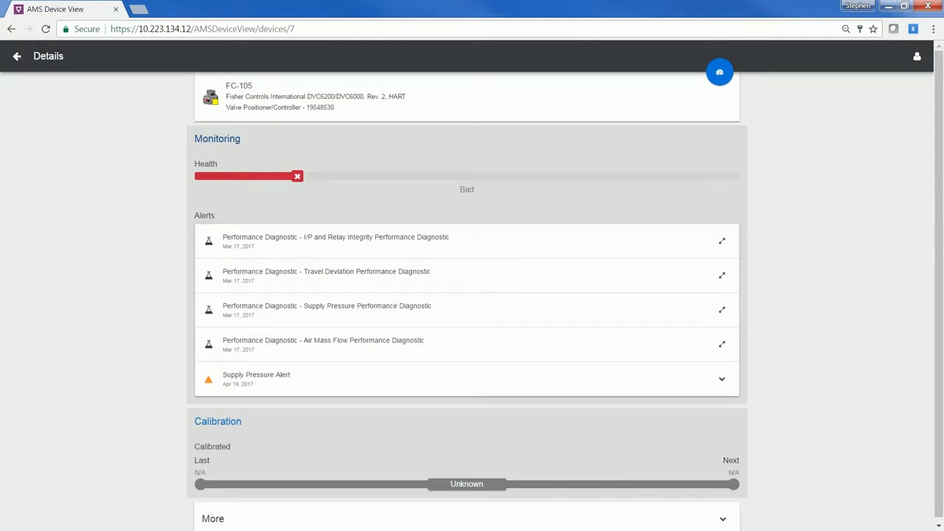
mouse_move(410, 483)
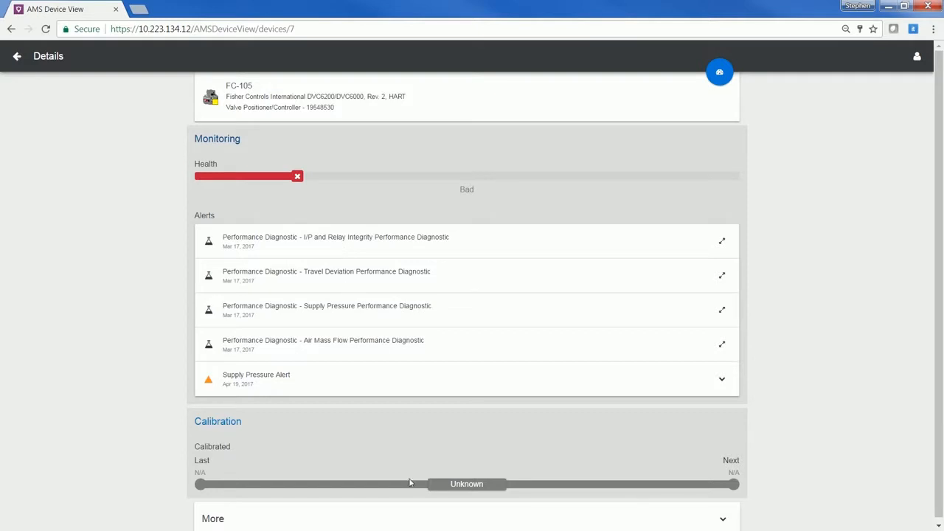
mouse_move(391, 444)
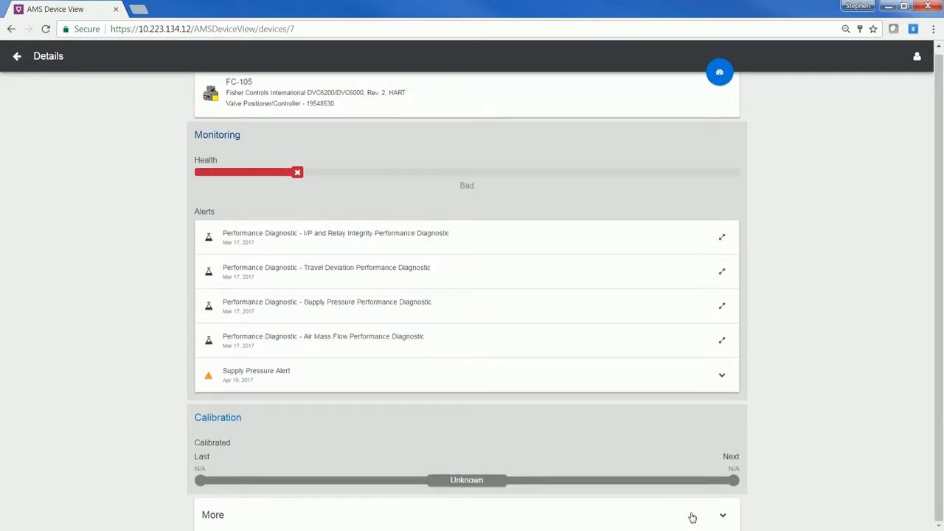
Reveal FC-105's location, network and serial details on its details page
left_click(723, 515)
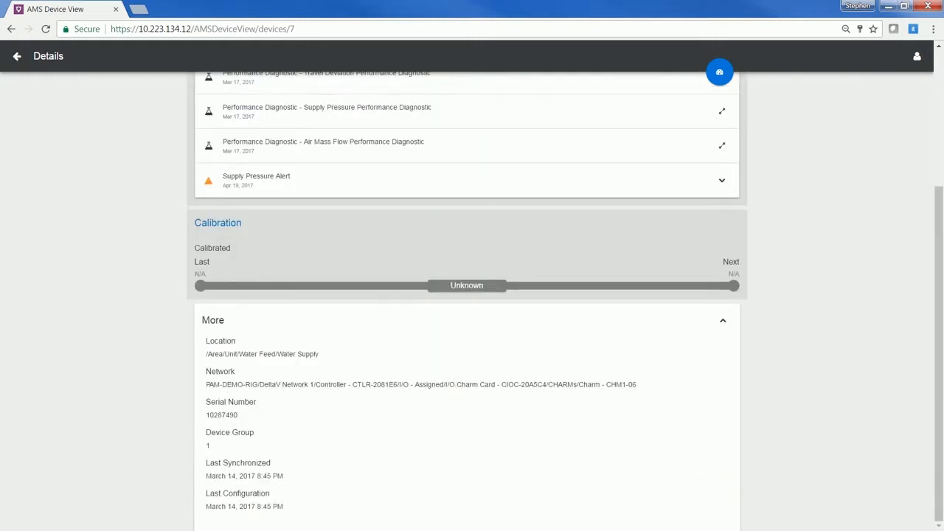
scroll("up", 3)
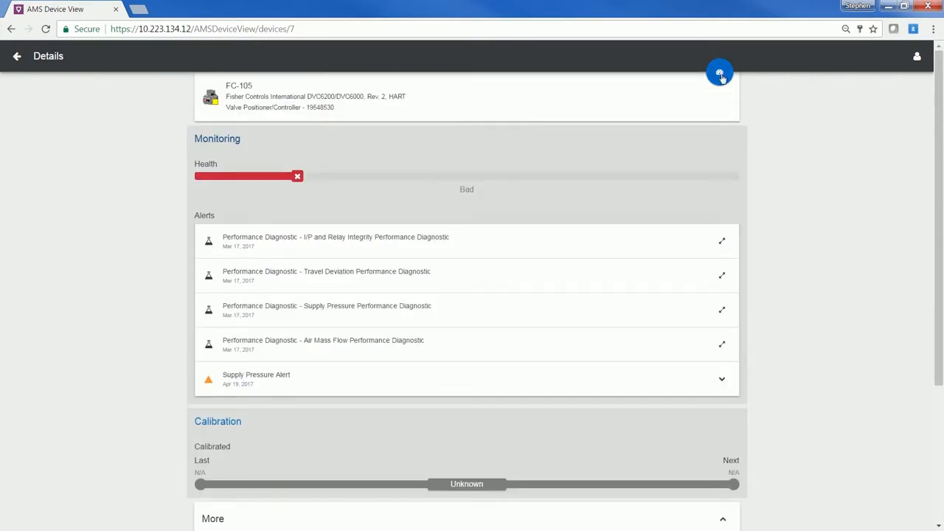
mouse_move(720, 74)
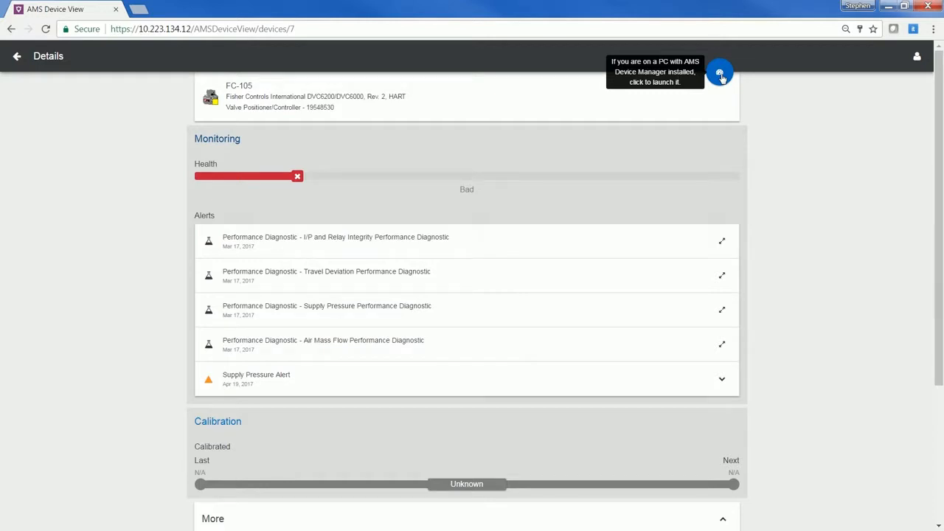
mouse_move(516, 192)
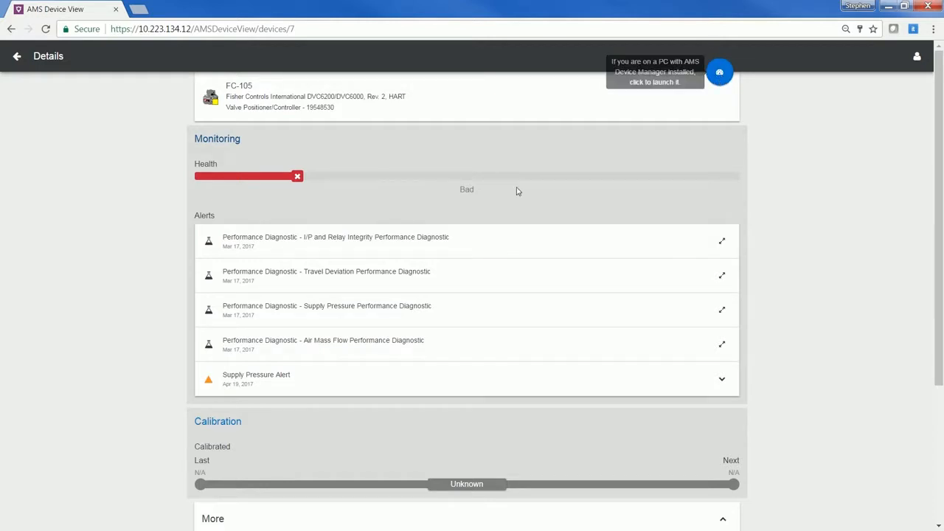
mouse_move(563, 244)
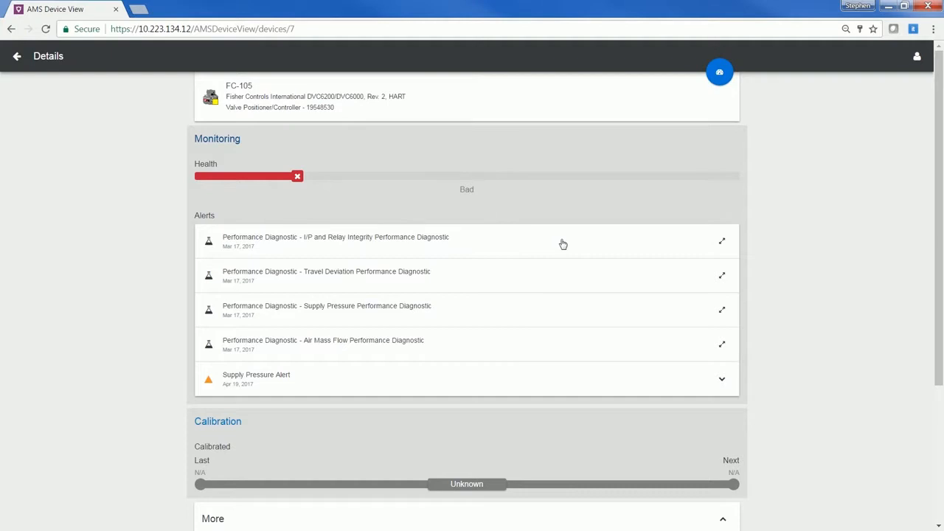
mouse_move(561, 251)
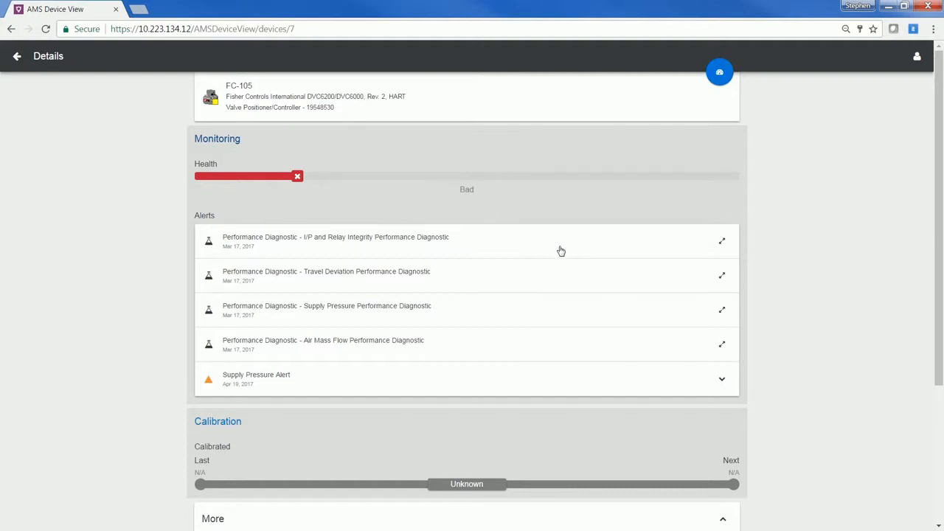
mouse_move(555, 262)
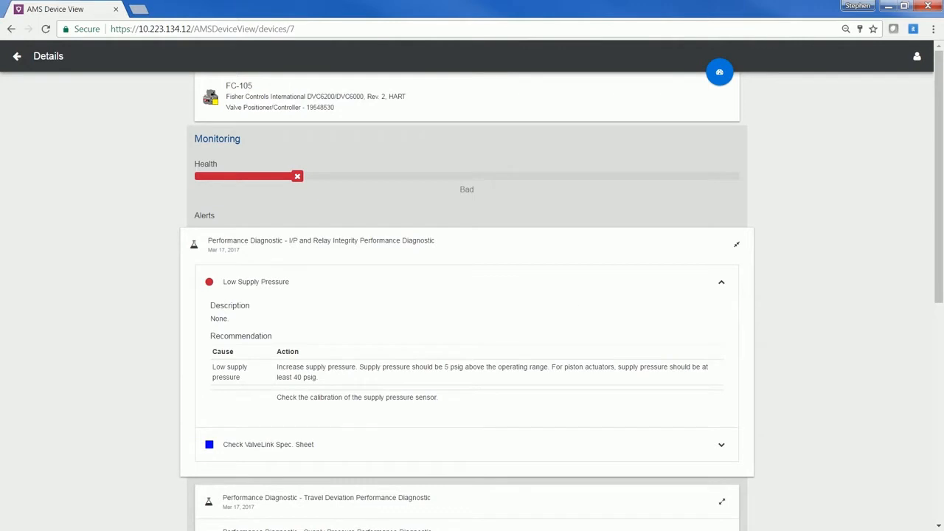
Collapse the diagnostic alert and expand FC-105's Supply Pressure Alert recommendation
left_click(721, 282)
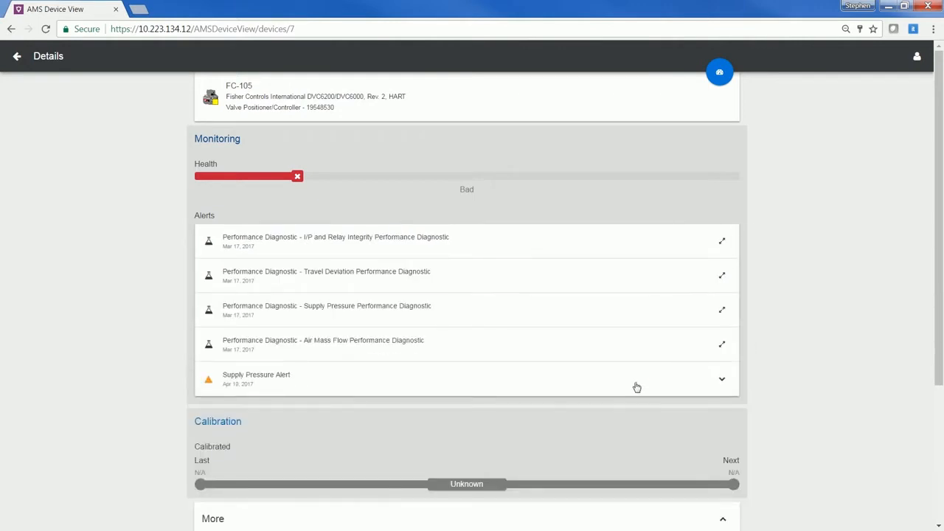
left_click(723, 379)
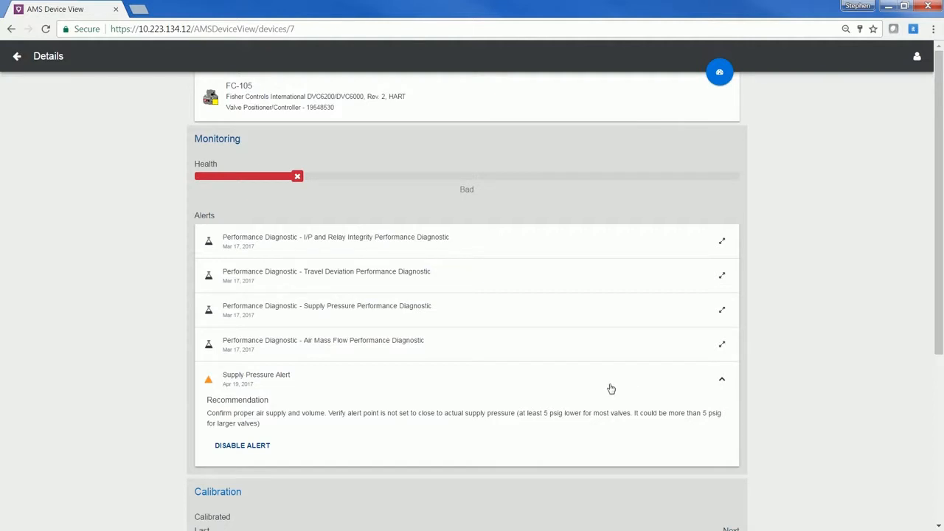
mouse_move(611, 389)
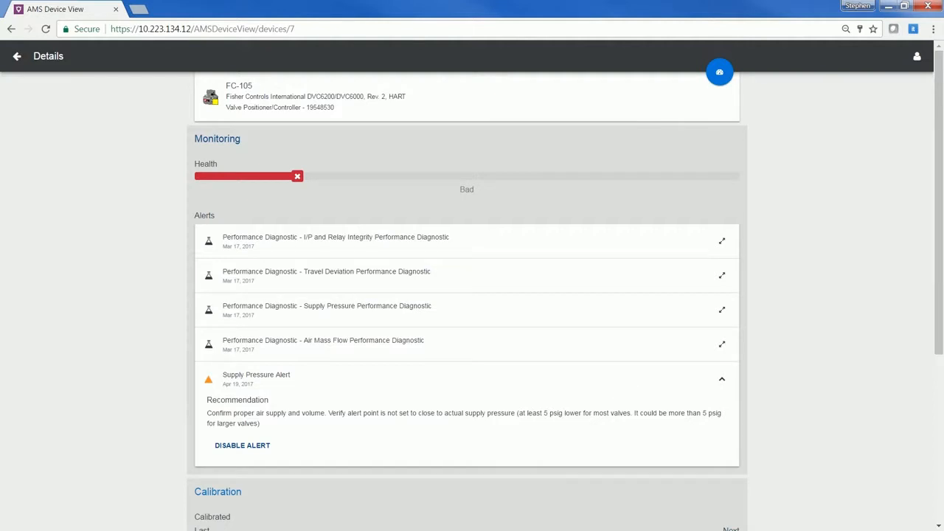
mouse_move(319, 430)
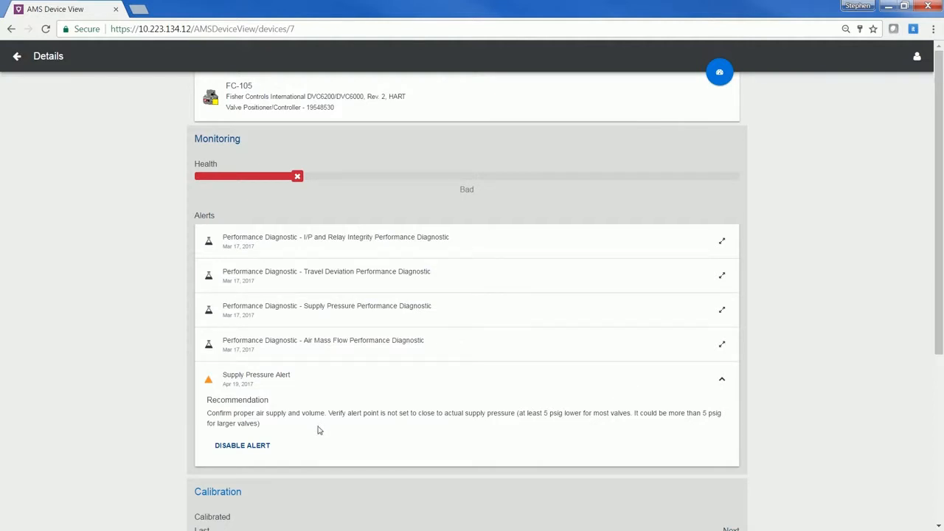
Disable the Supply Pressure Alert for FC-105 via the Confirm dialog
left_click(243, 445)
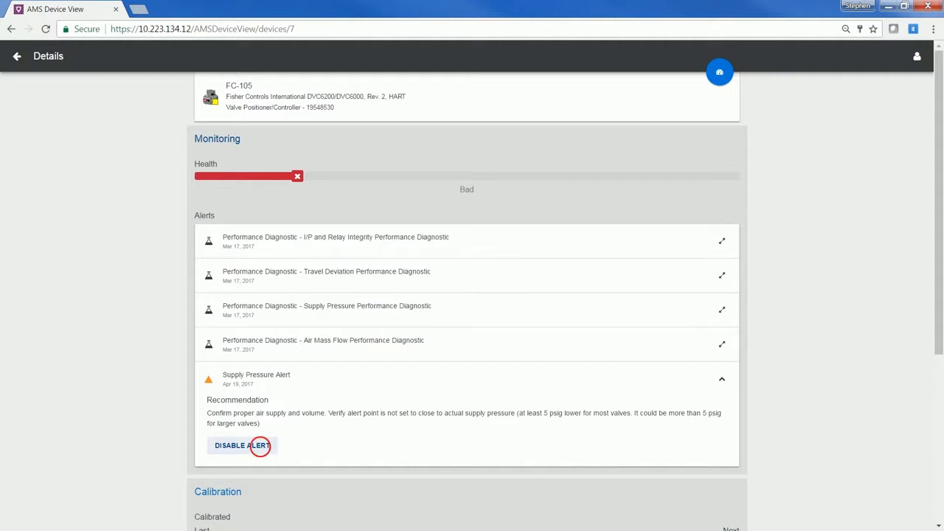
left_click(242, 445)
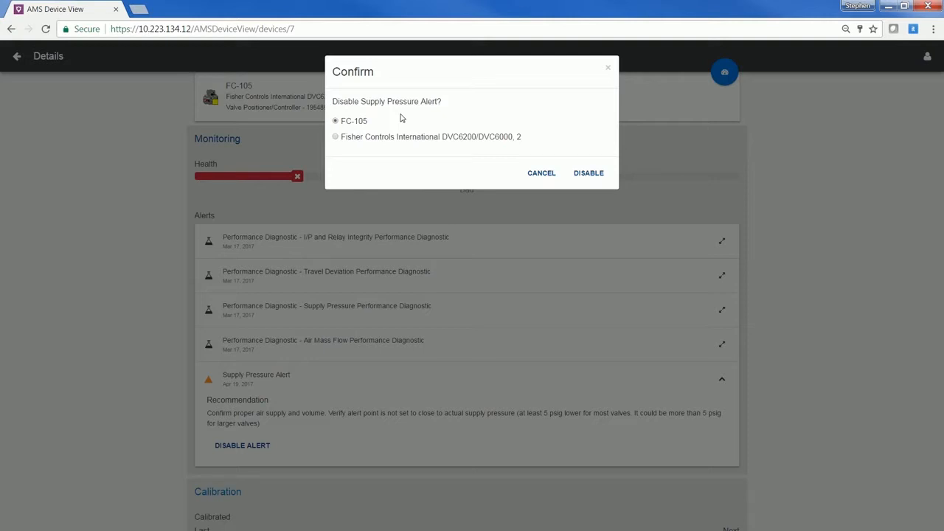
mouse_move(402, 118)
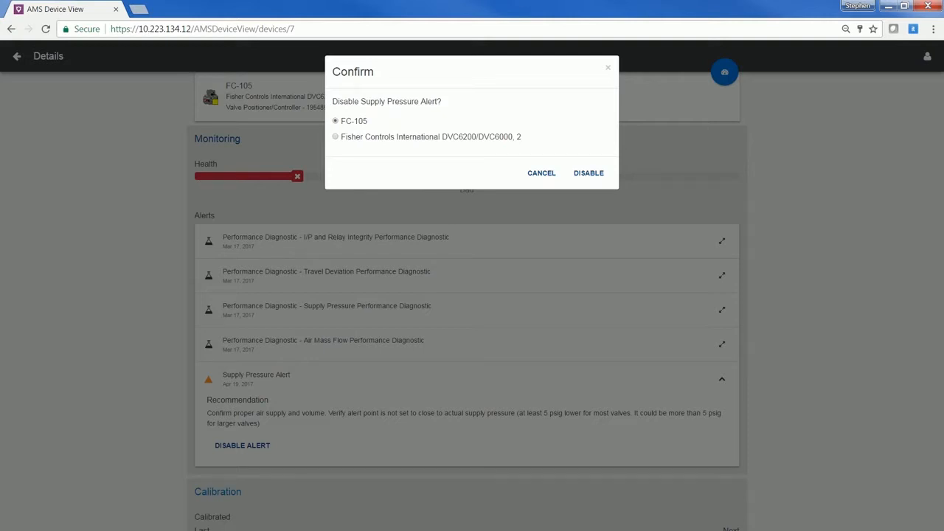
left_click(541, 172)
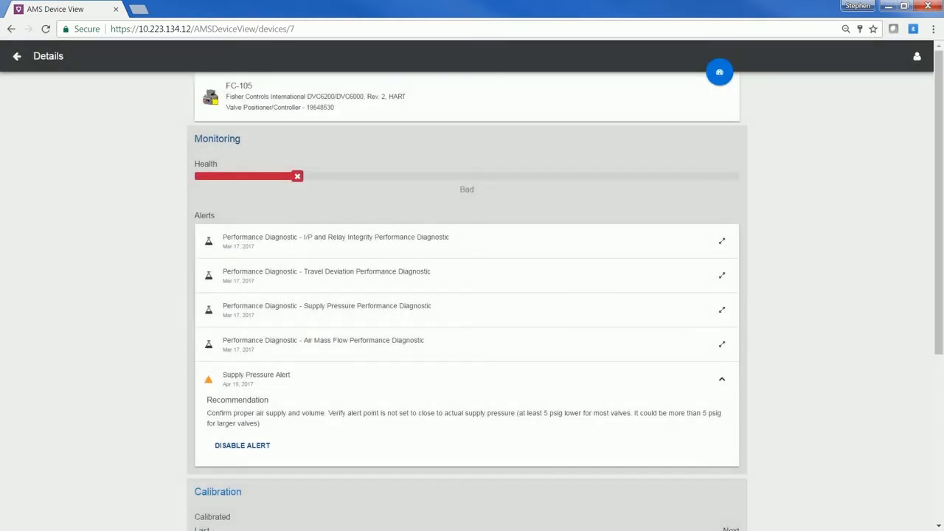
Return to the Monitoring dashboard and open the Calibration dashboard from the sidebar
left_click(16, 56)
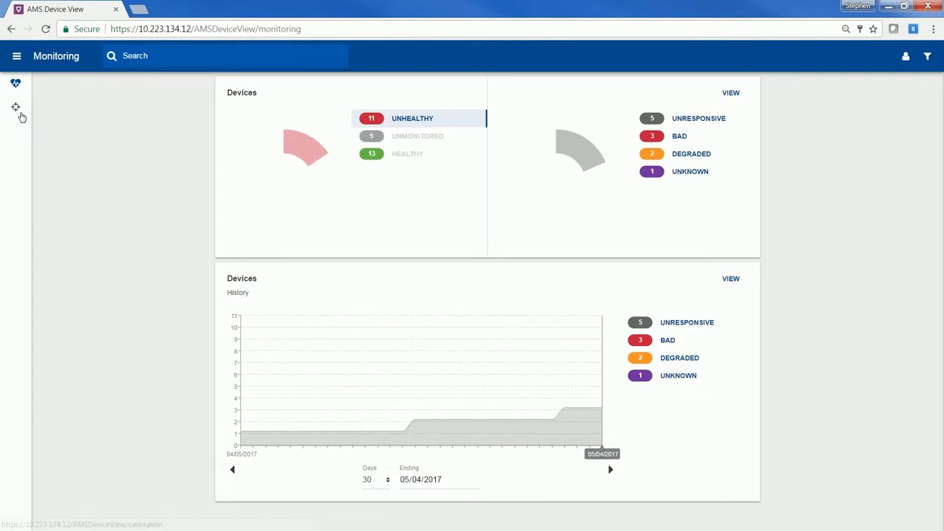
left_click(16, 108)
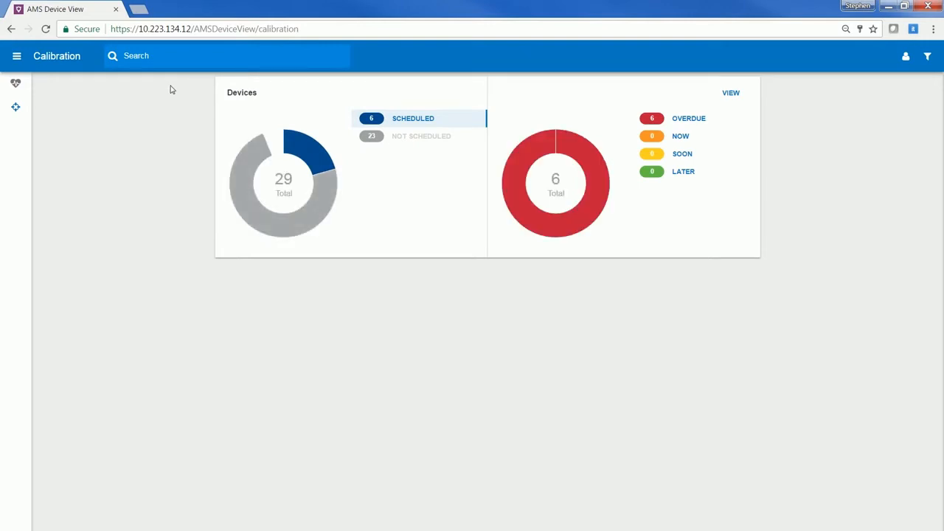
mouse_move(240, 134)
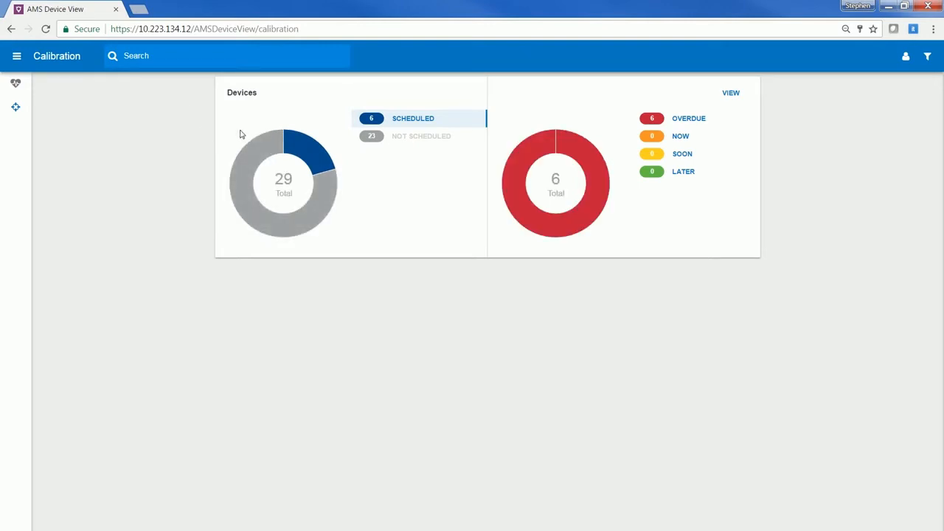
mouse_move(342, 138)
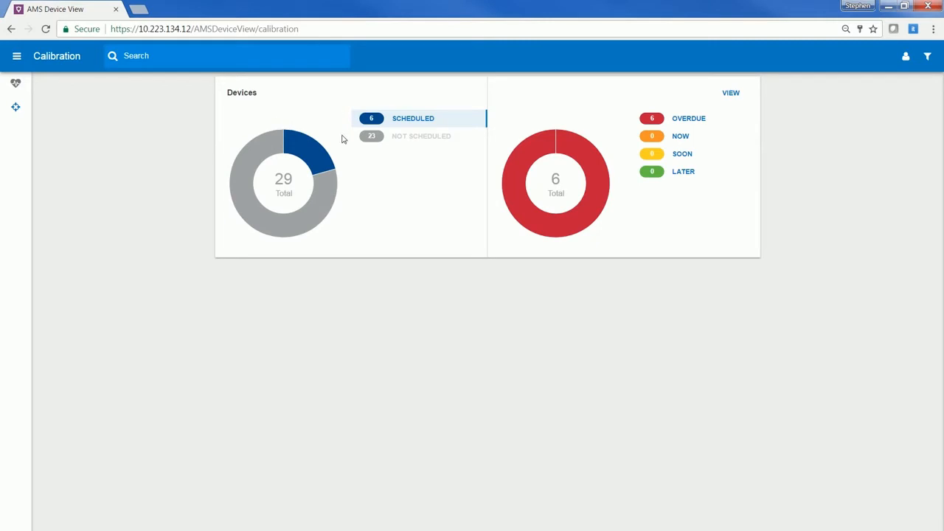
mouse_move(411, 173)
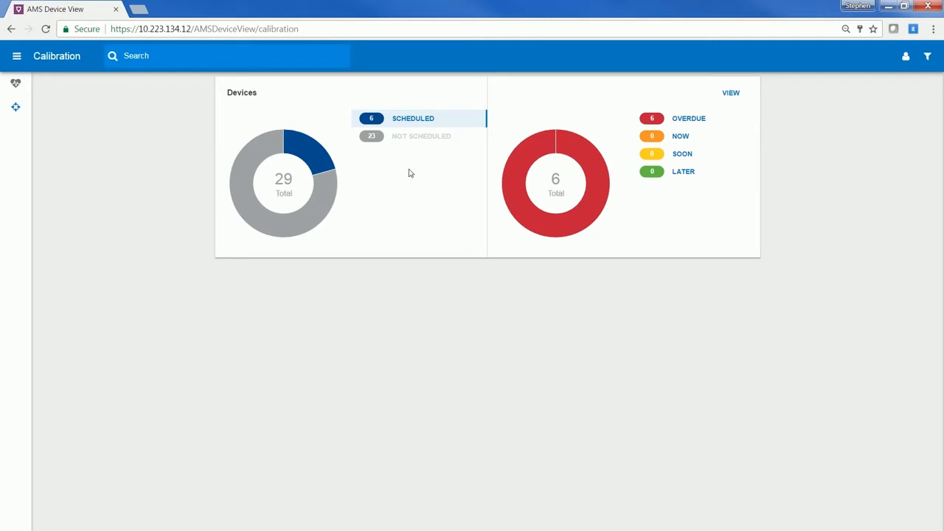
mouse_move(720, 141)
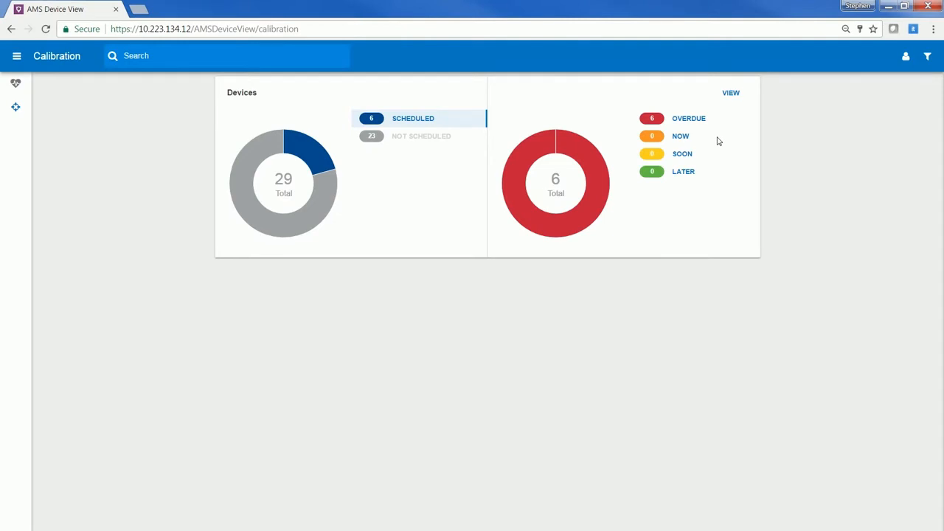
mouse_move(719, 119)
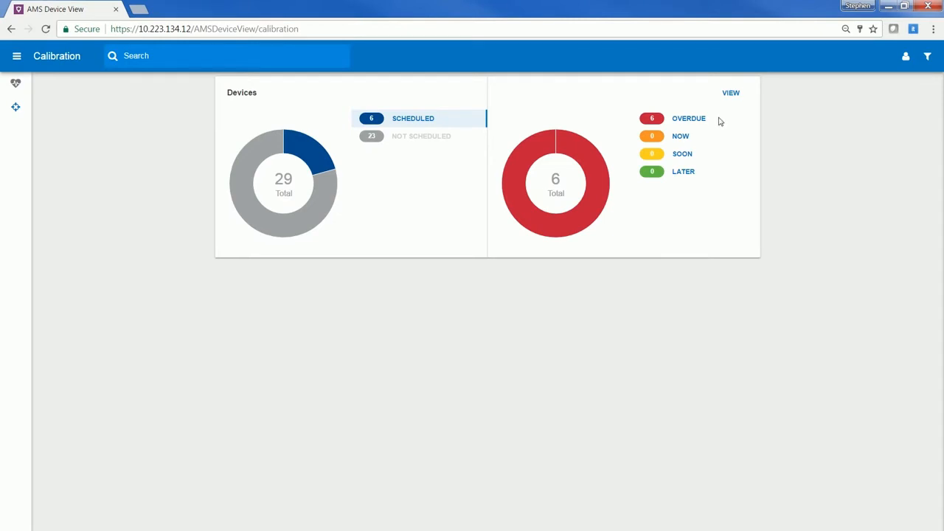
mouse_move(712, 144)
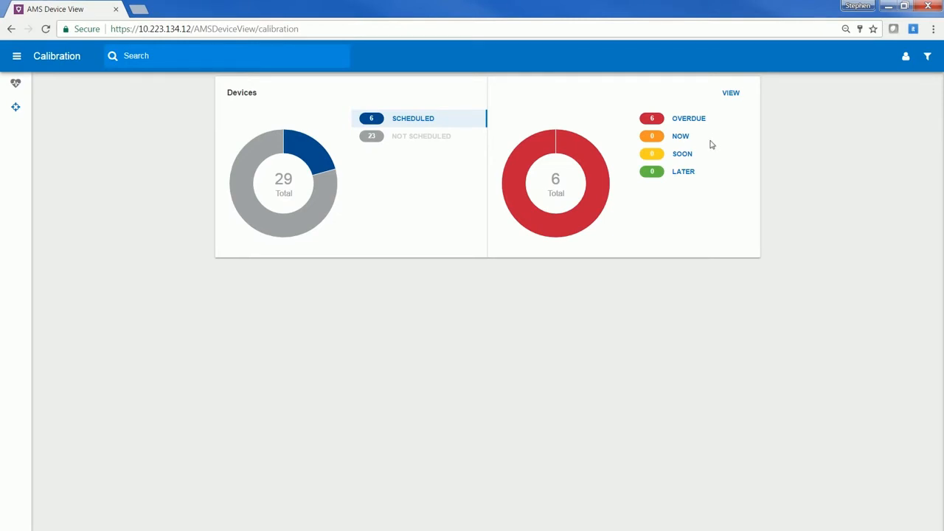
mouse_move(707, 143)
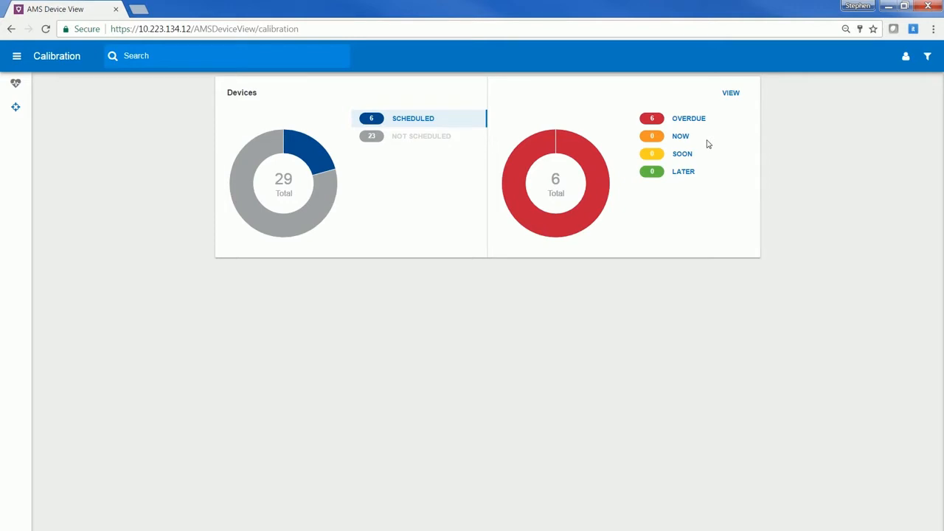
mouse_move(714, 158)
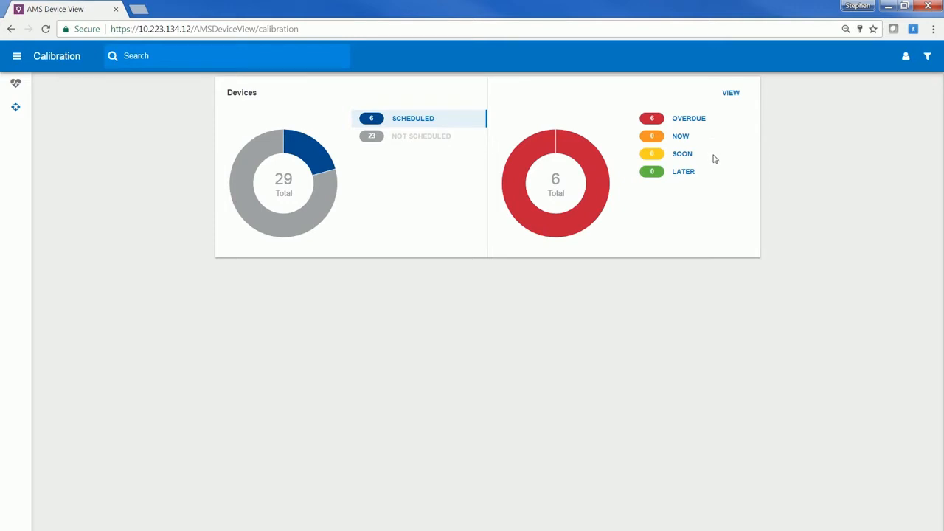
mouse_move(712, 173)
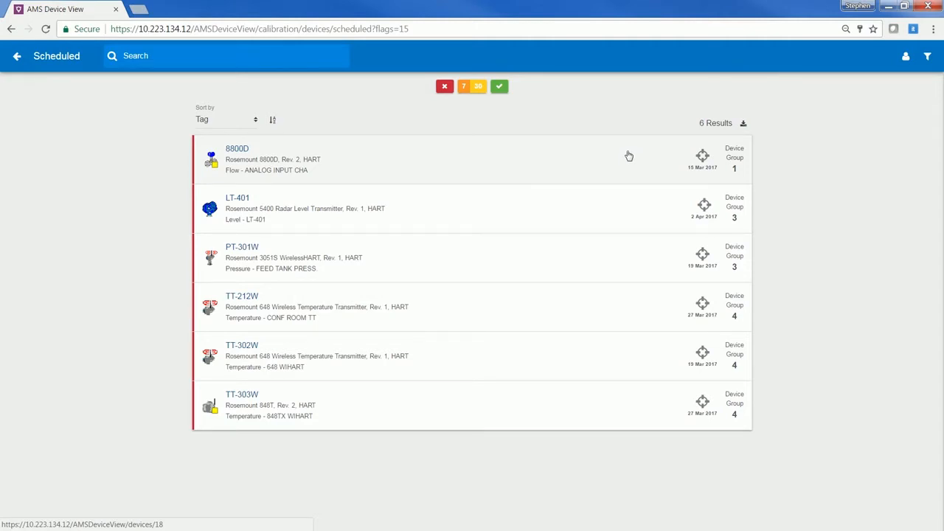
mouse_move(629, 156)
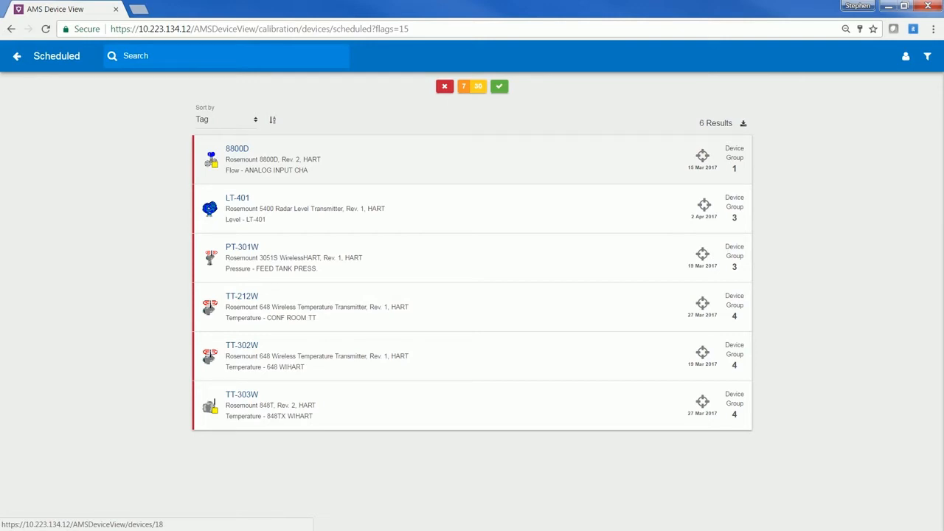
mouse_move(744, 123)
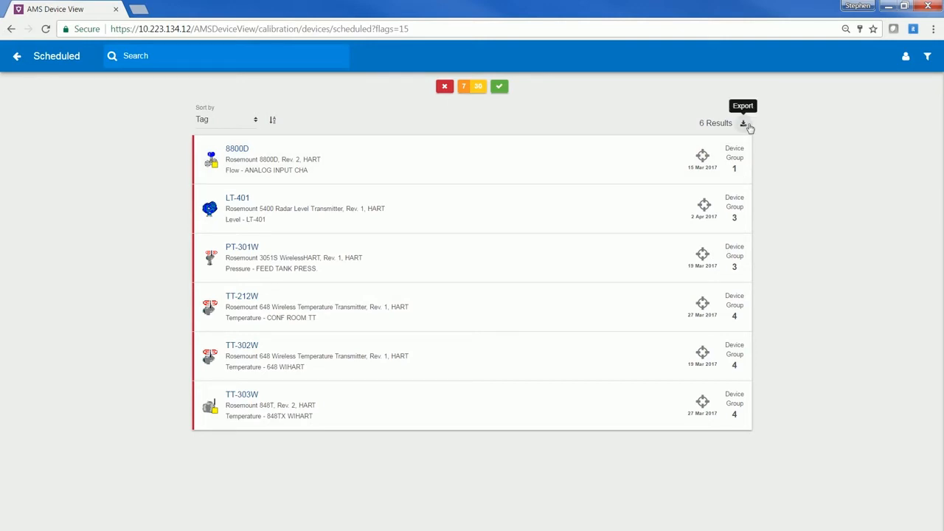